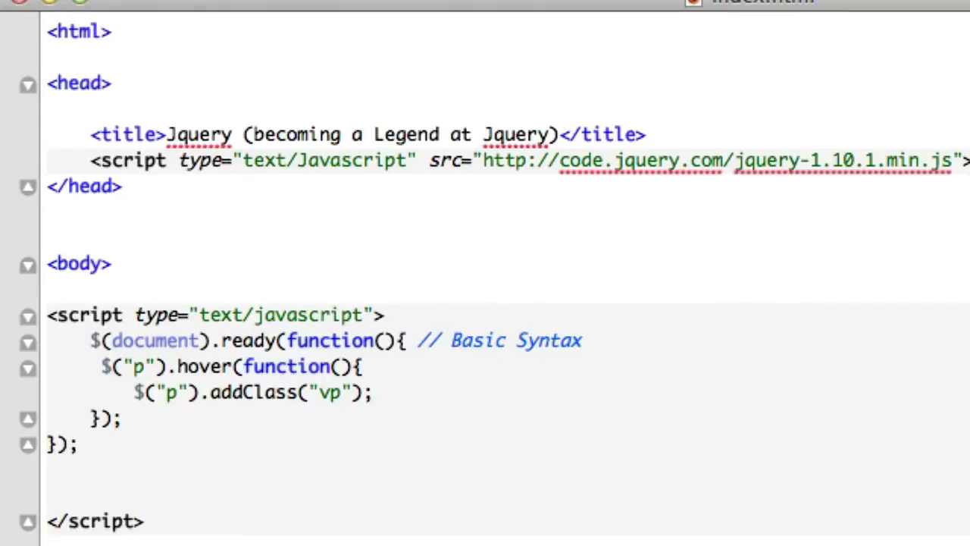
- Change the <p> tags around 'Release the Hounds' to <button> tags
{"action": "scroll", "scroll_direction": "down", "scroll_amount": 3}
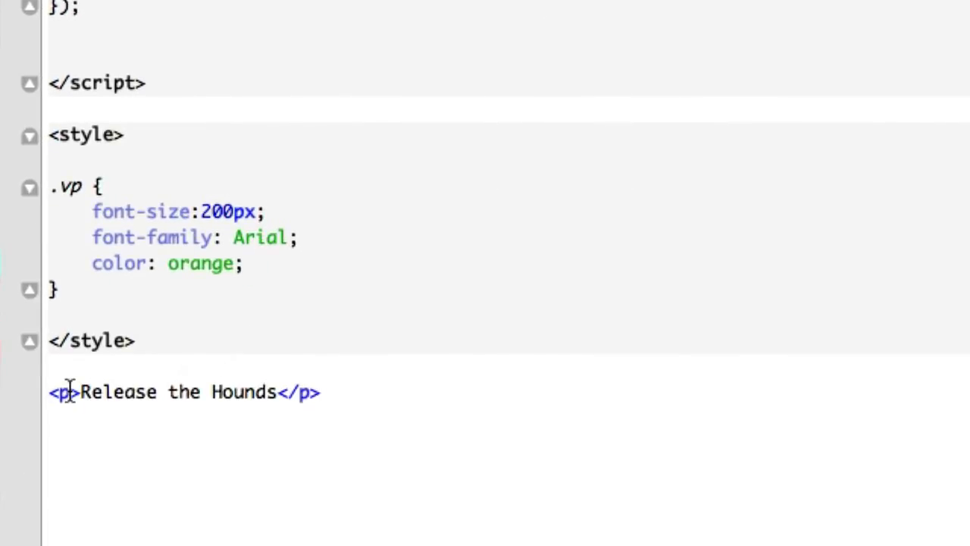
{"action": "type", "text": "but"}
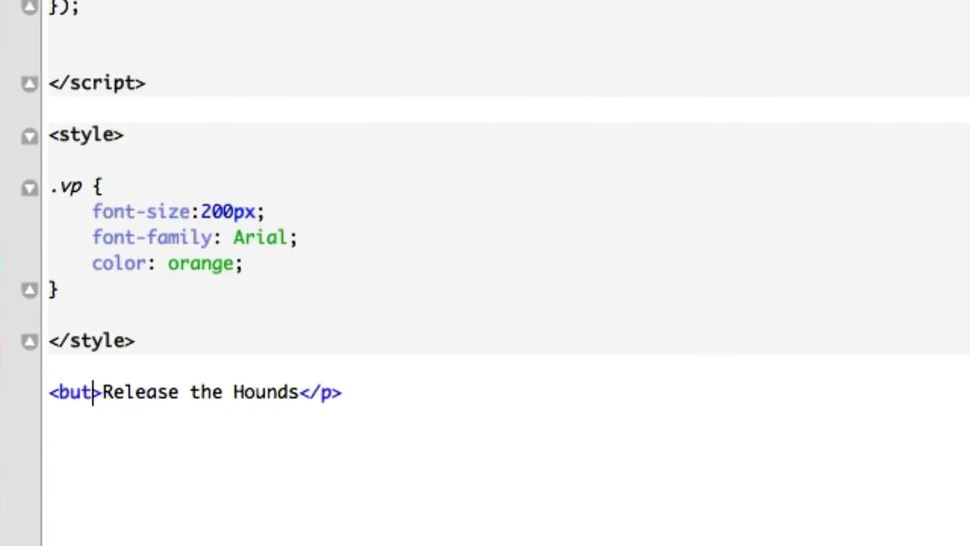
{"action": "type", "text": "ton"}
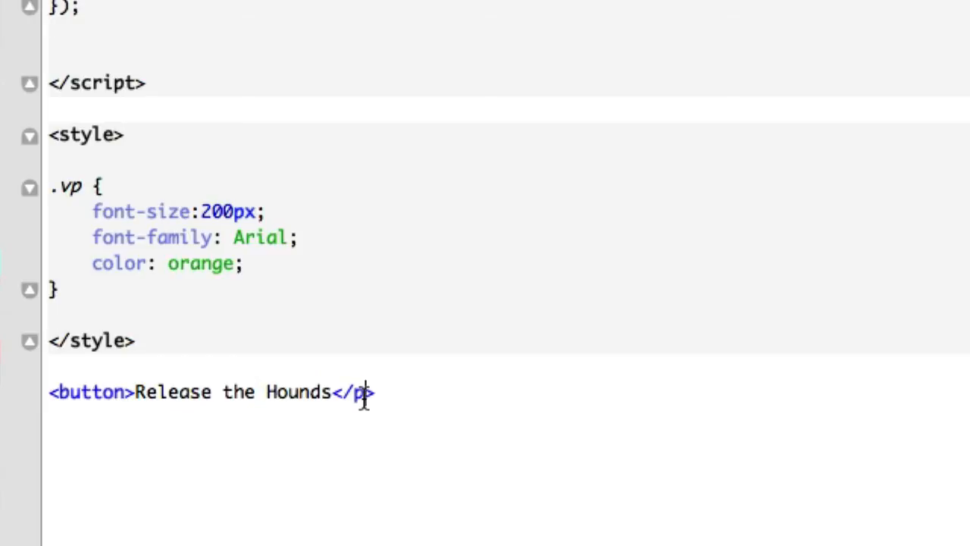
{"action": "type", "text": "utt"}
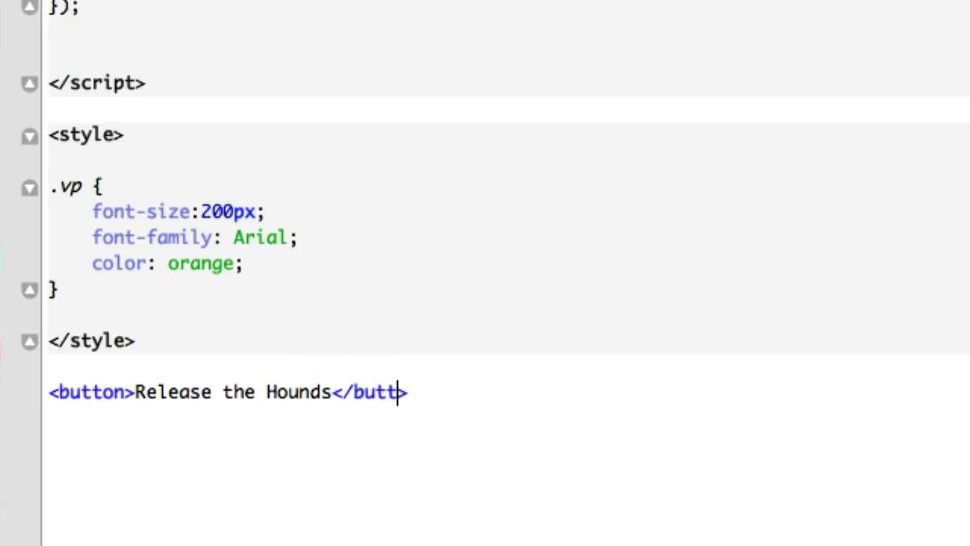
{"action": "type", "text": "on"}
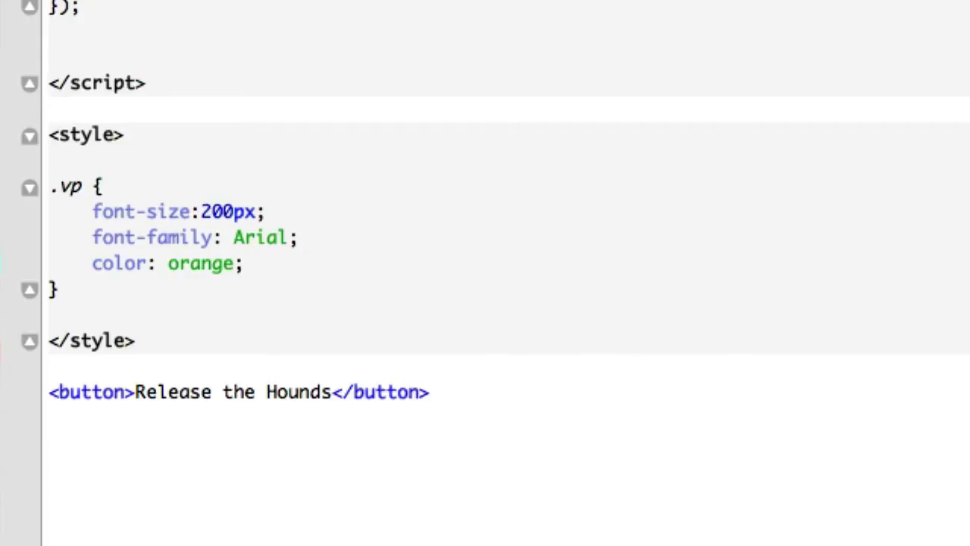
- Add a new line <p>This should work</p> below the button
{"action": "type", "text": "<p>"}
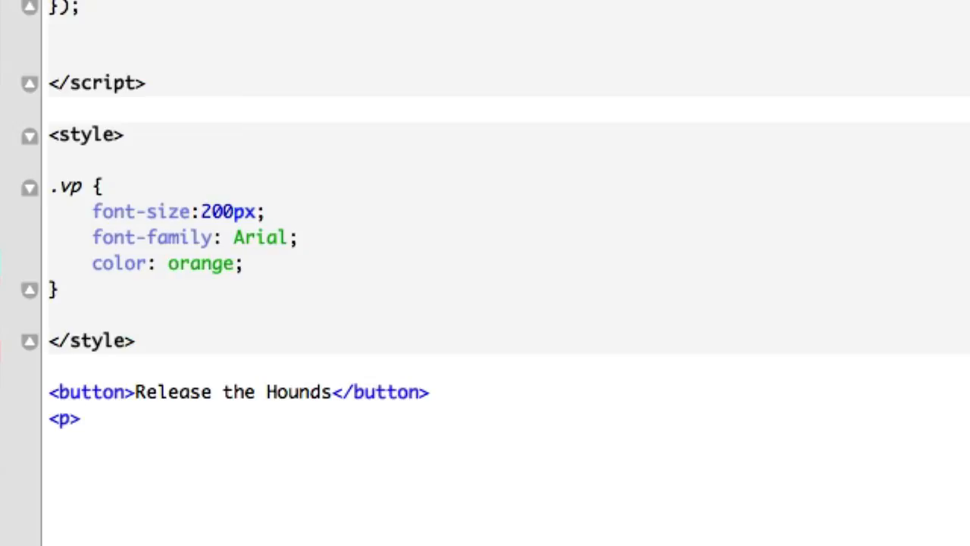
{"action": "type", "text": "This should work"}
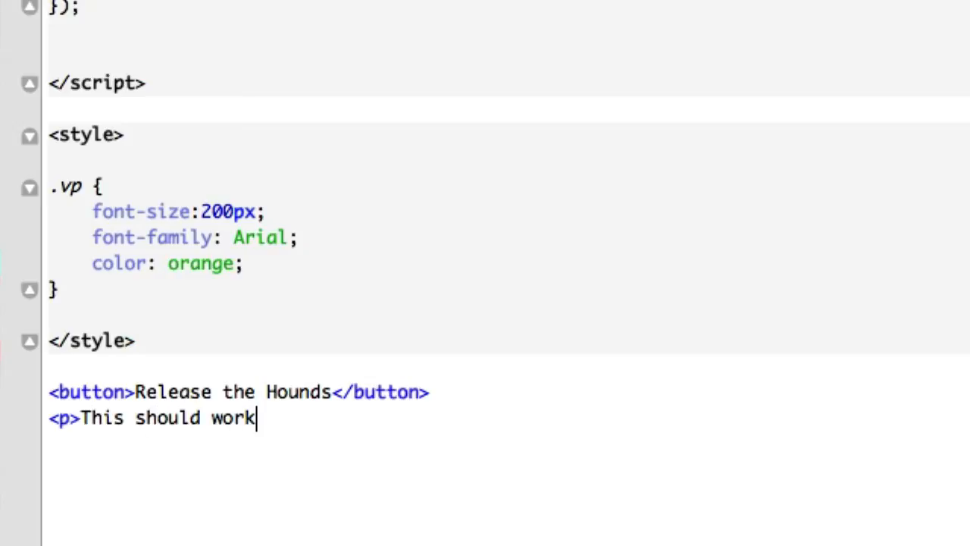
{"action": "type", "text": "</p>"}
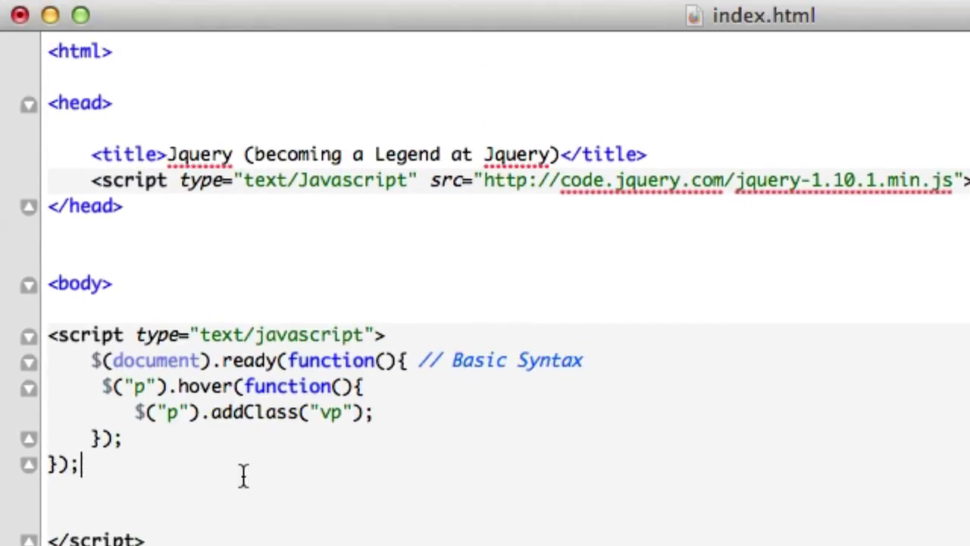
- Rewrite the handler as $("button").click, alerting hasClass("vp") instead of addClass on hover
{"action": "scroll", "scroll_direction": "down", "scroll_amount": 3}
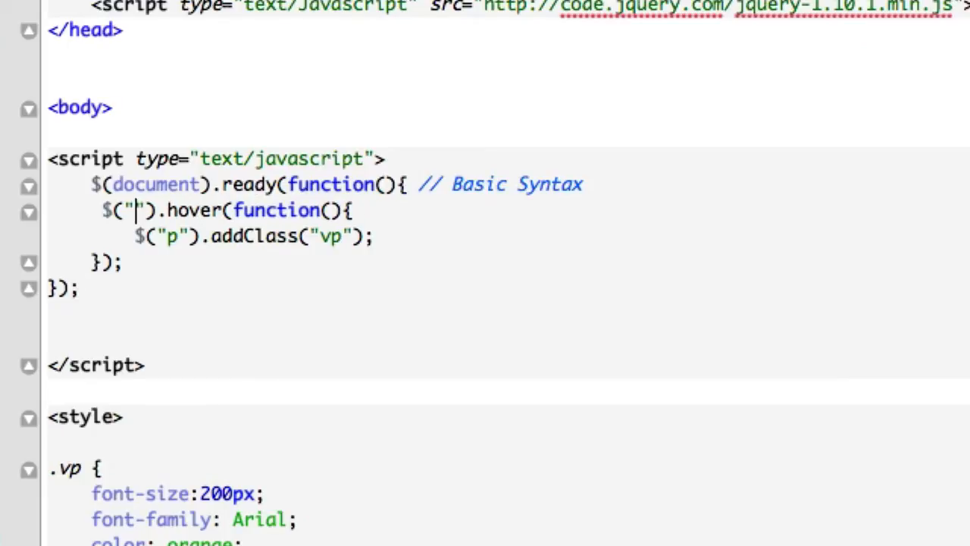
{"action": "type", "text": "button"}
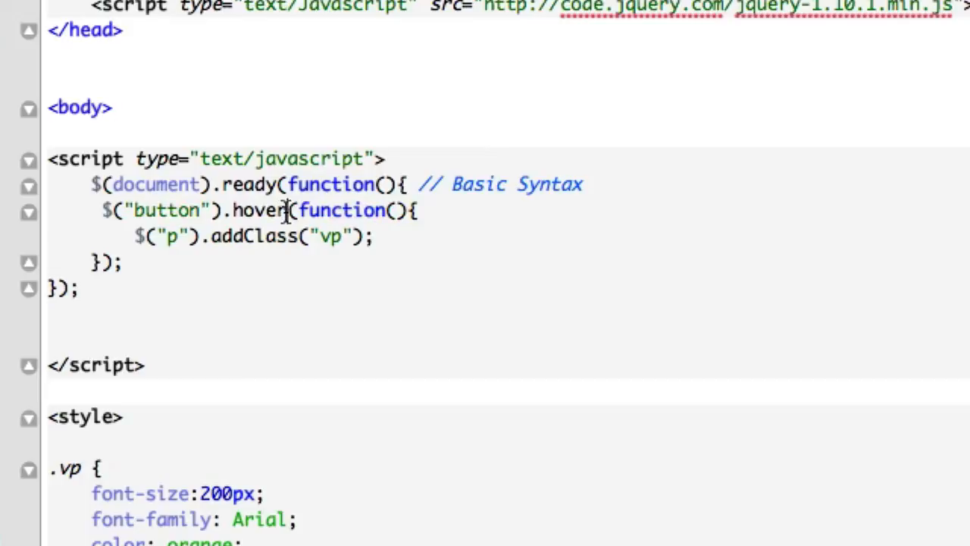
{"action": "key", "text": "BackSpace"}
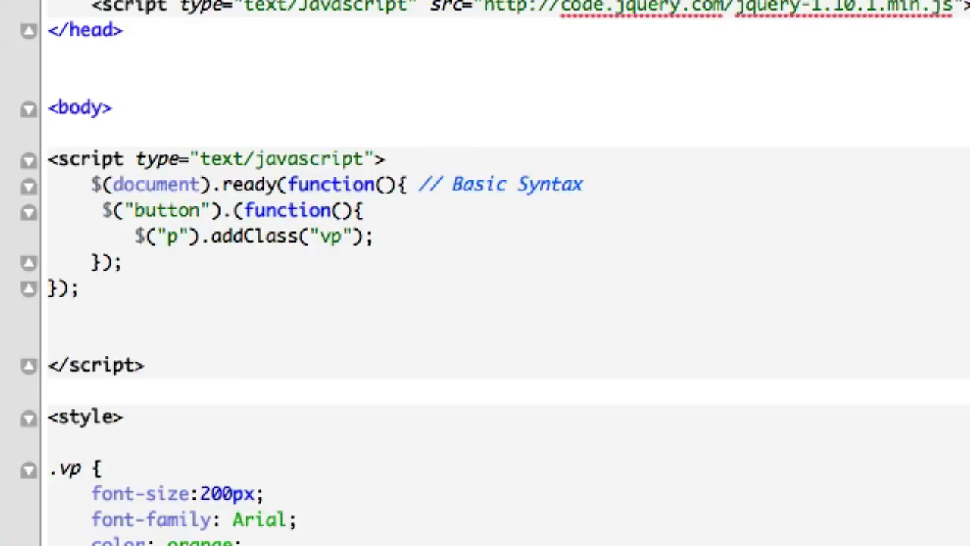
{"action": "type", "text": "click"}
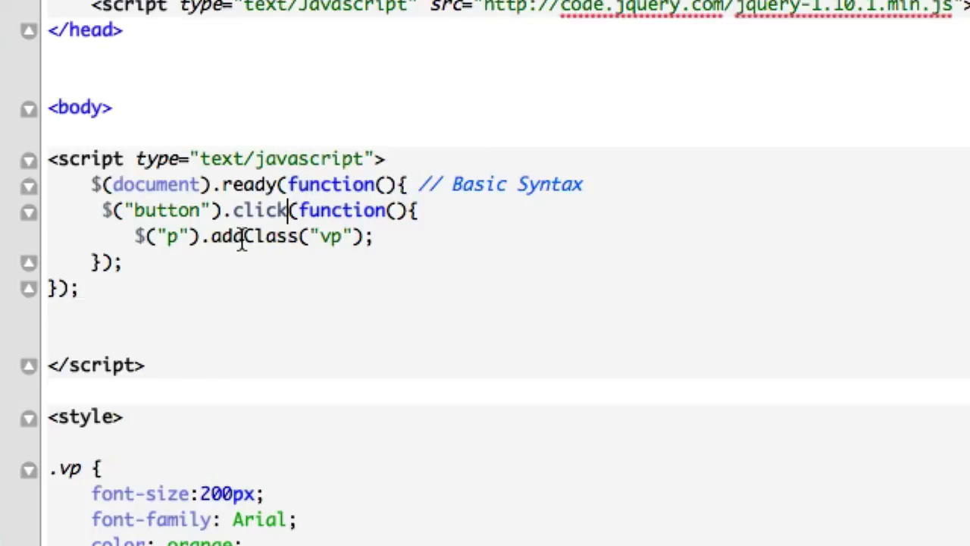
{"action": "key", "text": "Backspace"}
{"action": "type", "text": "has"}
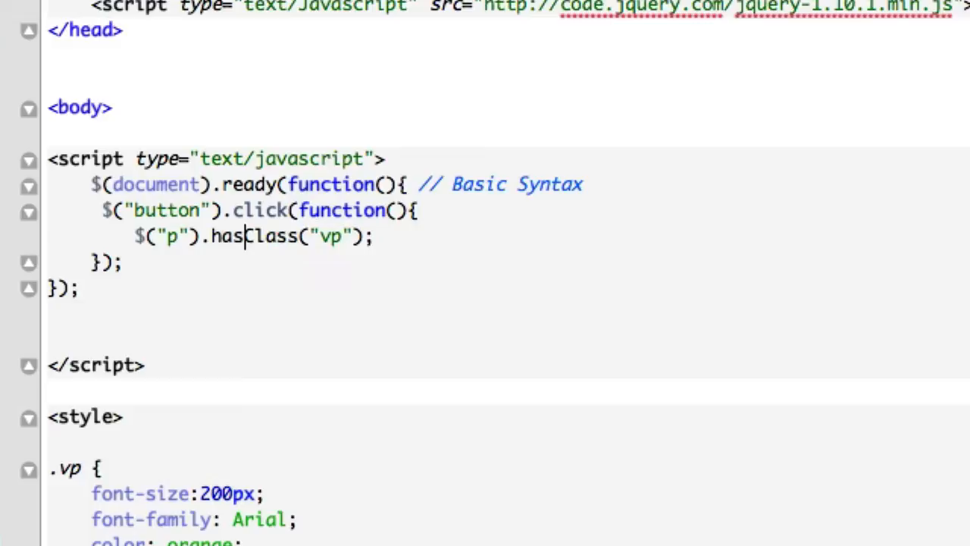
{"action": "mouse_move", "coordinate": [146, 379]}
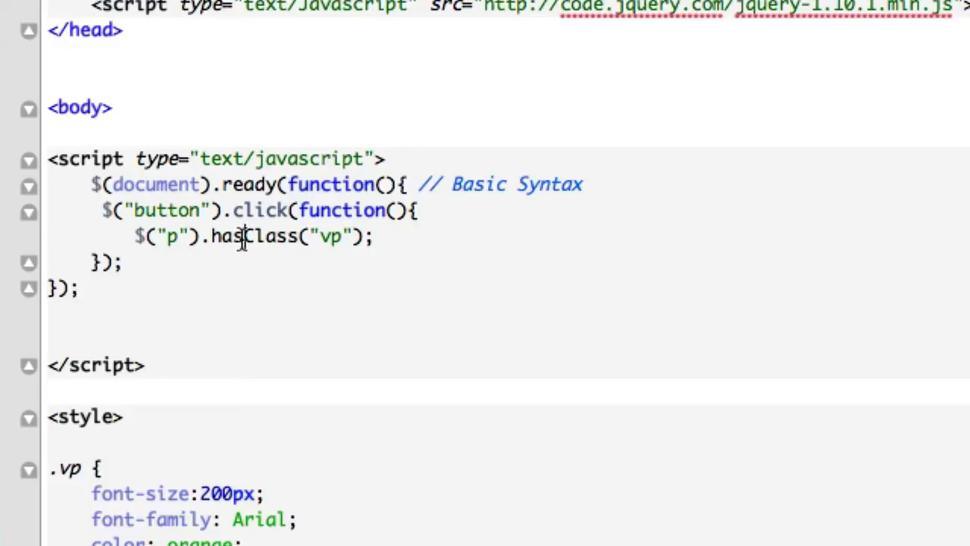
{"action": "mouse_move", "coordinate": [189, 250]}
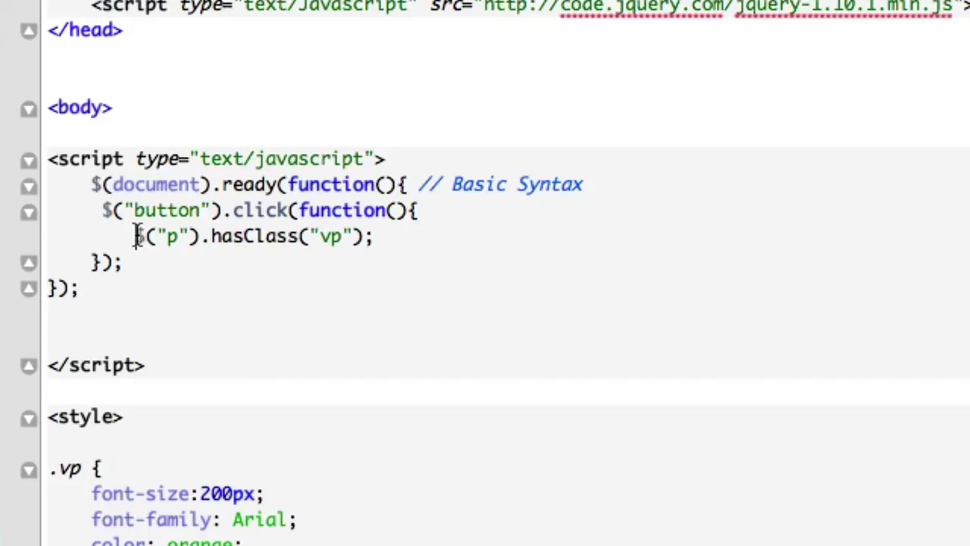
{"action": "type", "text": "alert()"}
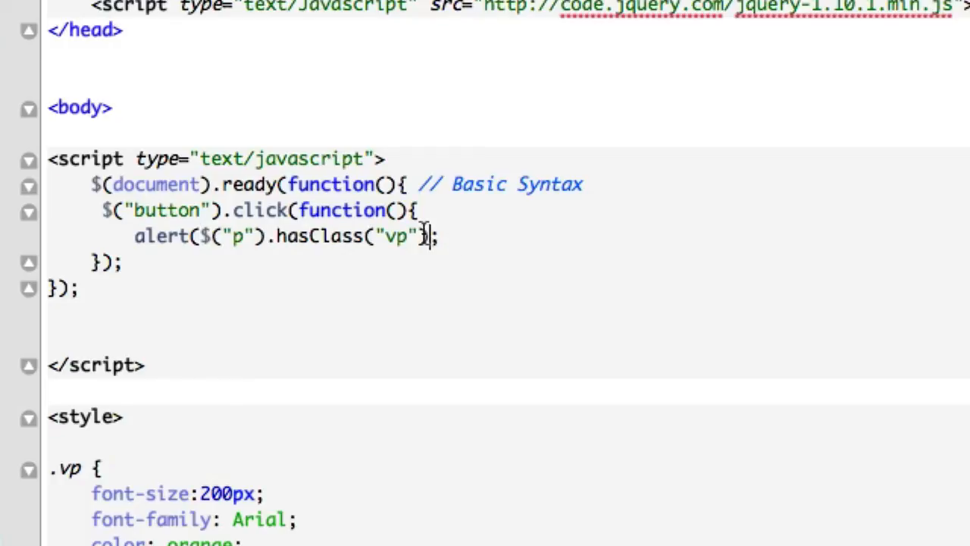
{"action": "type", "text": ")"}
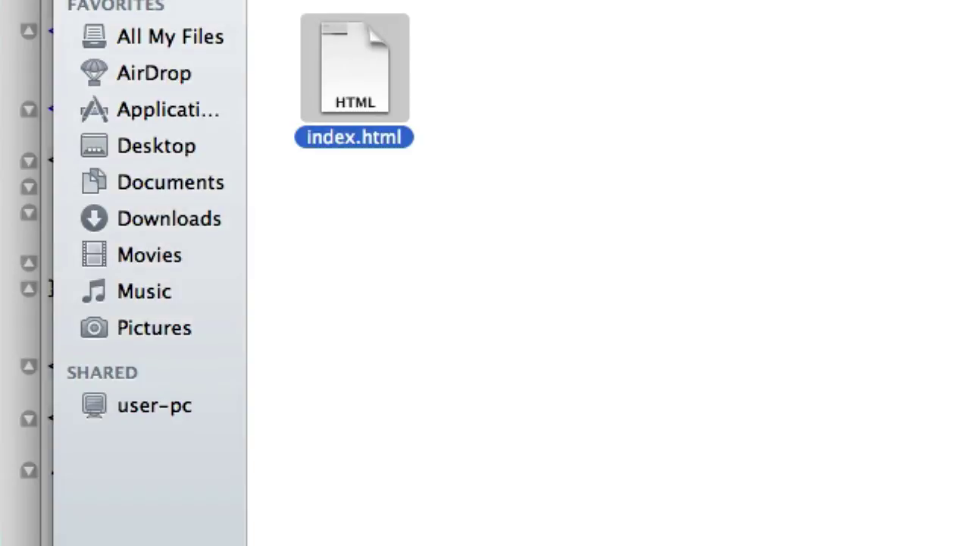
- Open index.html in Safari, click 'Release the Hounds', and dismiss the false alert
{"action": "right_click", "coordinate": [353, 68]}
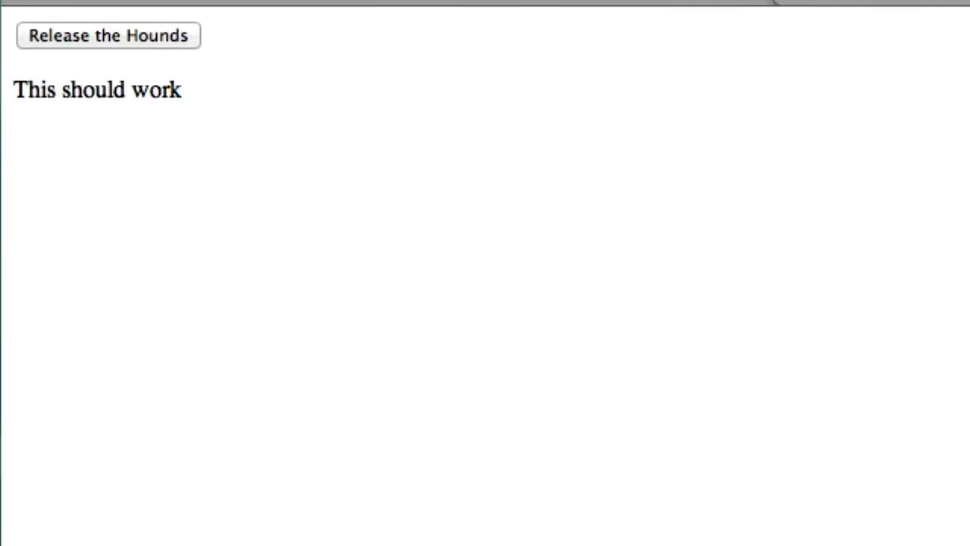
{"action": "left_click", "coordinate": [108, 37]}
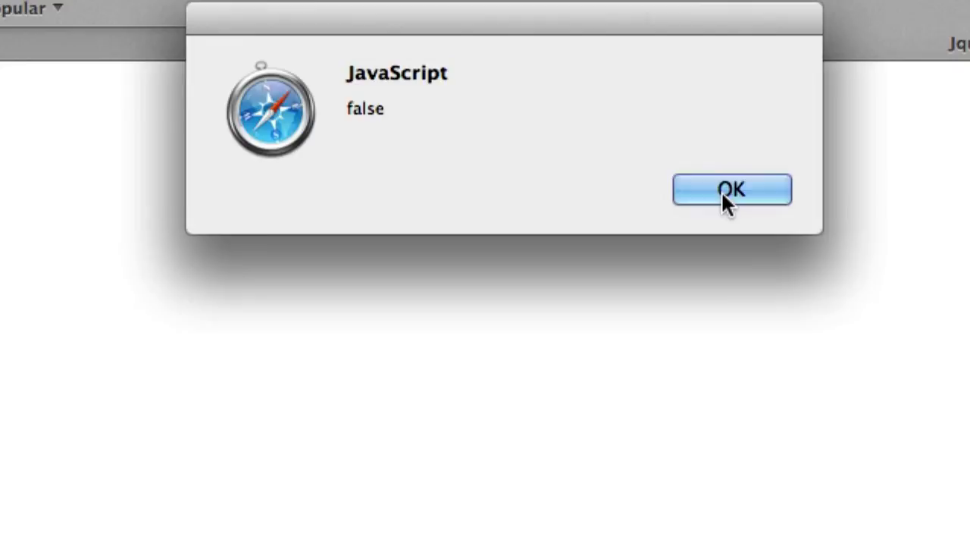
{"action": "left_click", "coordinate": [733, 189]}
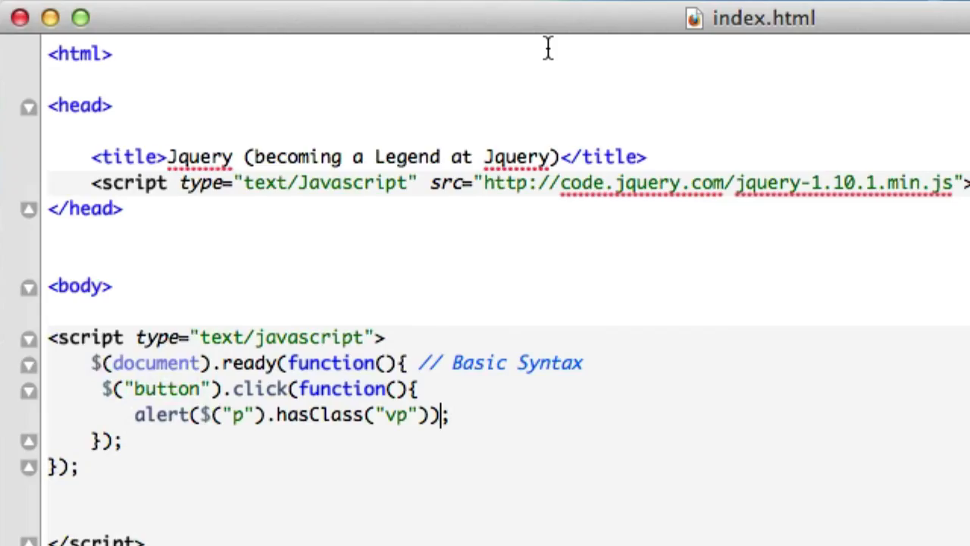
{"action": "mouse_move", "coordinate": [209, 467]}
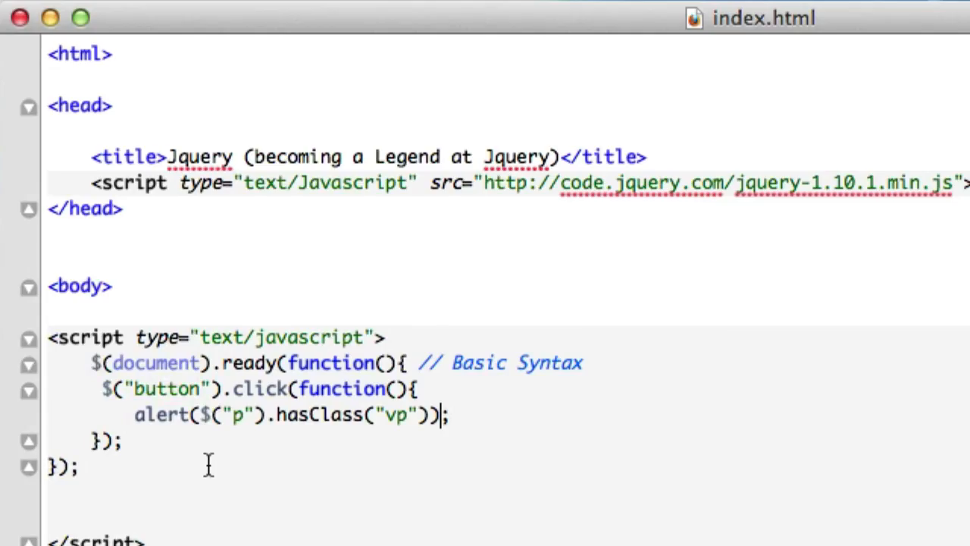
- Add class="vp" to the 'This should work' paragraph's <p> tag
{"action": "scroll", "scroll_direction": "down", "scroll_amount": 3}
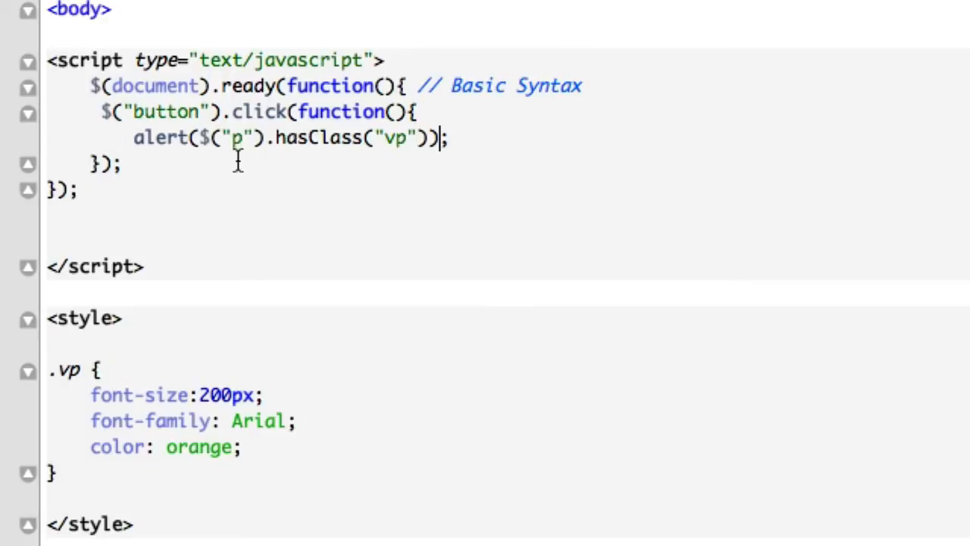
{"action": "scroll", "scroll_direction": "down", "scroll_amount": 3}
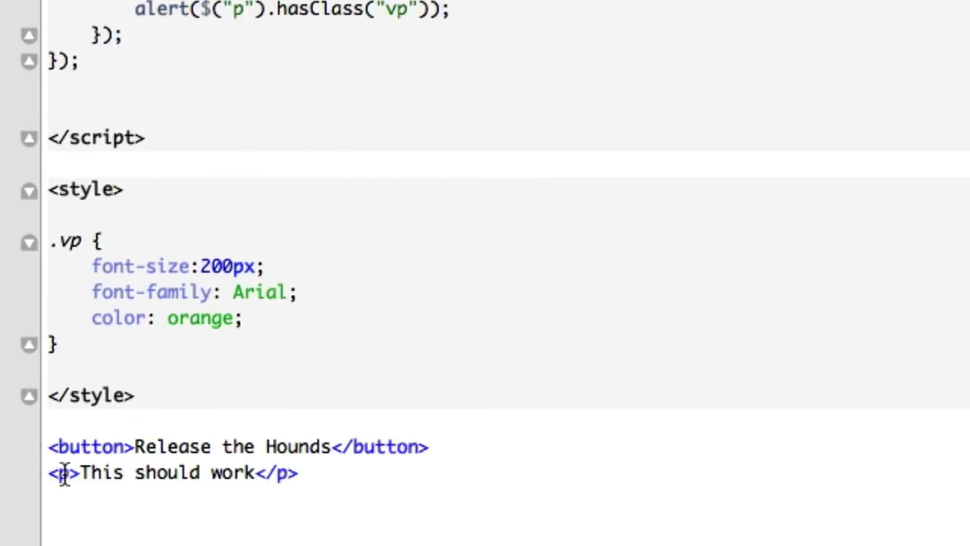
{"action": "type", "text": "class"}
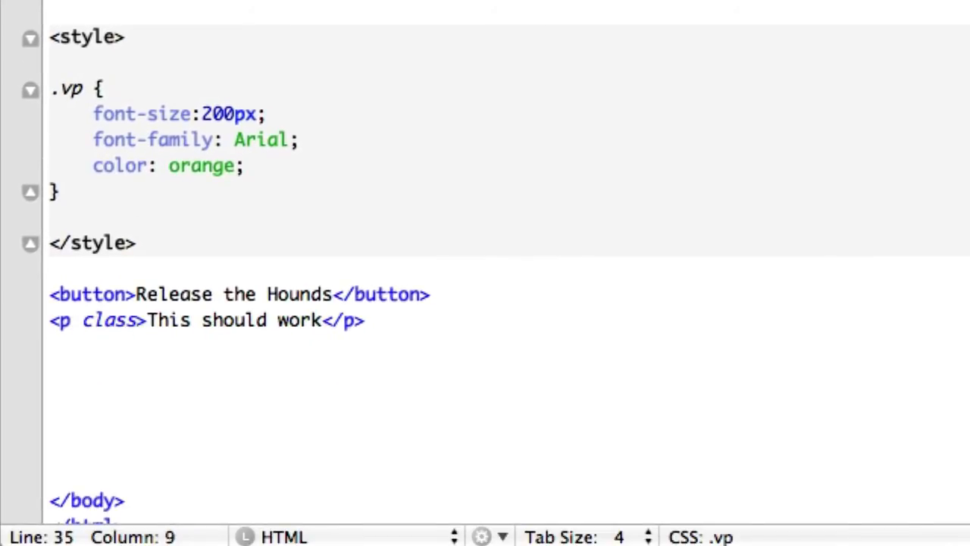
{"action": "type", "text": "=\""}
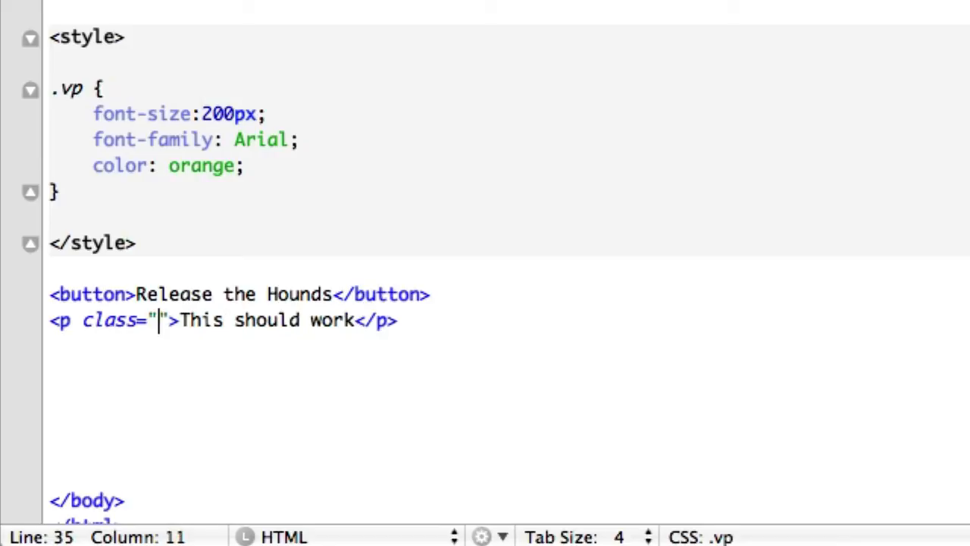
{"action": "type", "text": "vp"}
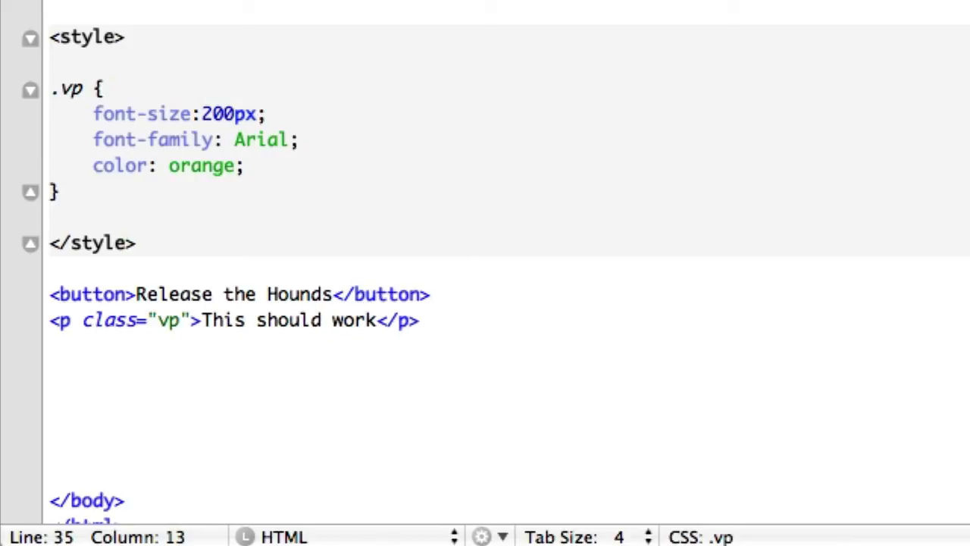
{"action": "mouse_move", "coordinate": [144, 341]}
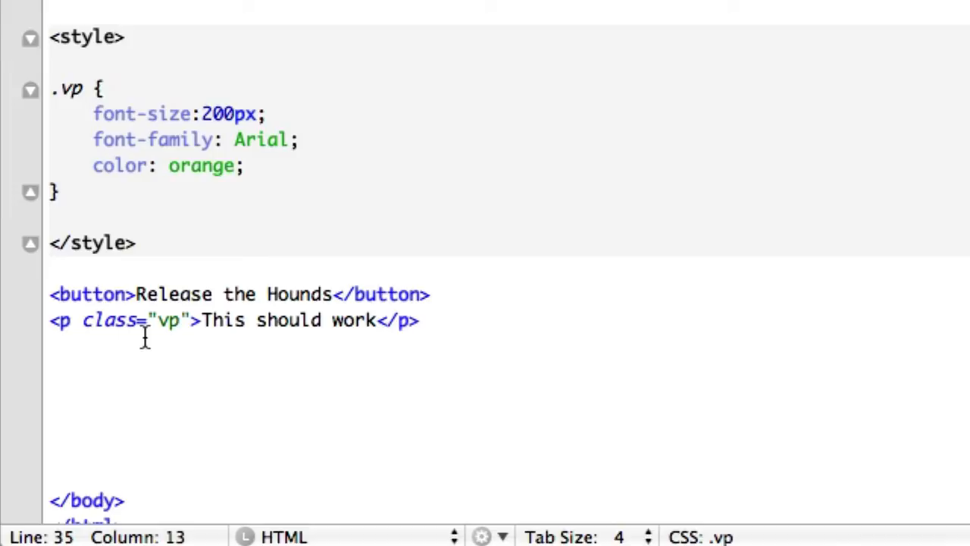
{"action": "mouse_move", "coordinate": [194, 335]}
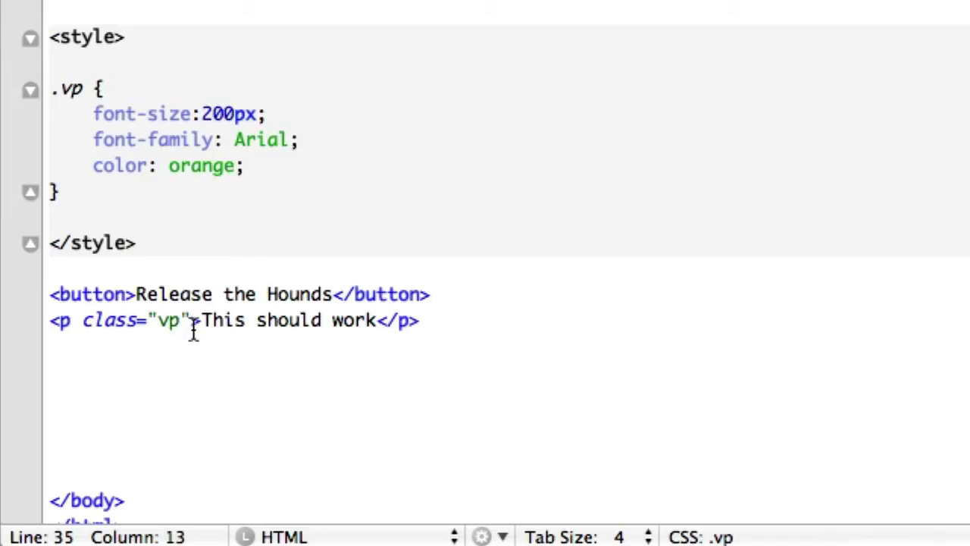
{"action": "mouse_move", "coordinate": [262, 335]}
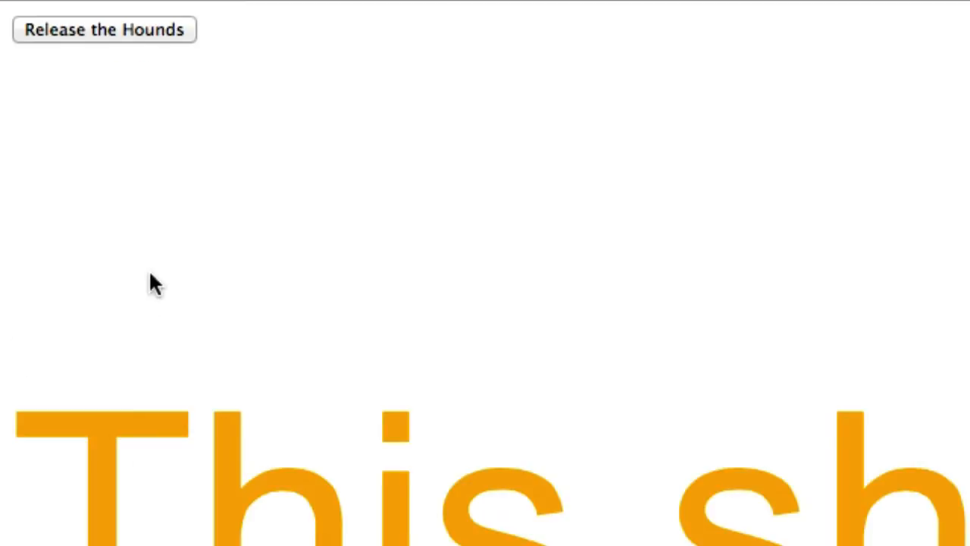
{"action": "mouse_move", "coordinate": [177, 106]}
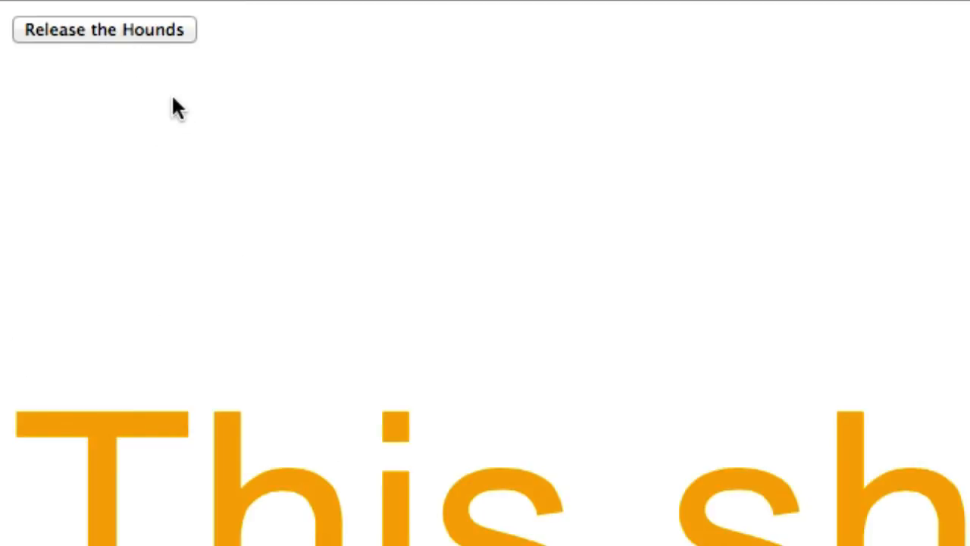
- Click 'Release the Hounds' in Safari, dismiss the true alert, and return to Coda
{"action": "left_click", "coordinate": [103, 33]}
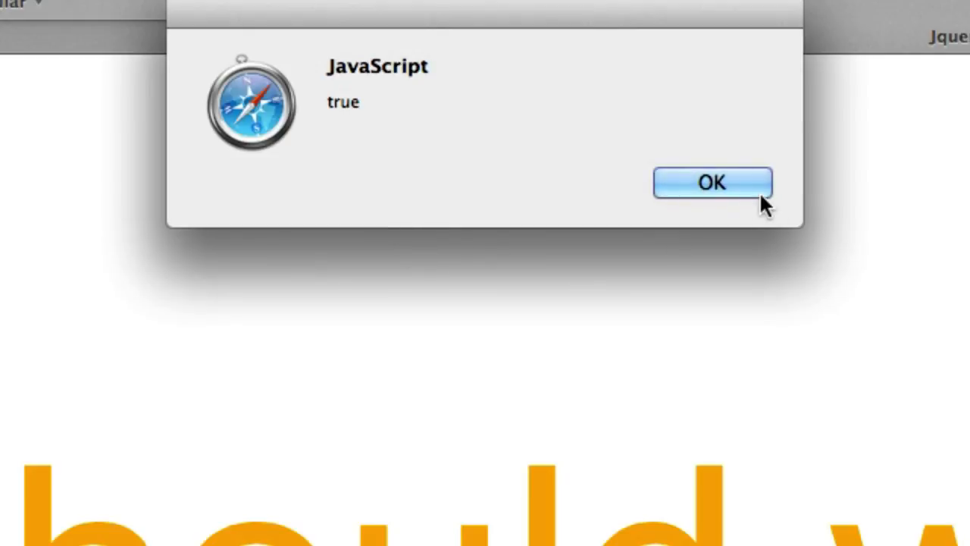
{"action": "left_click", "coordinate": [715, 182]}
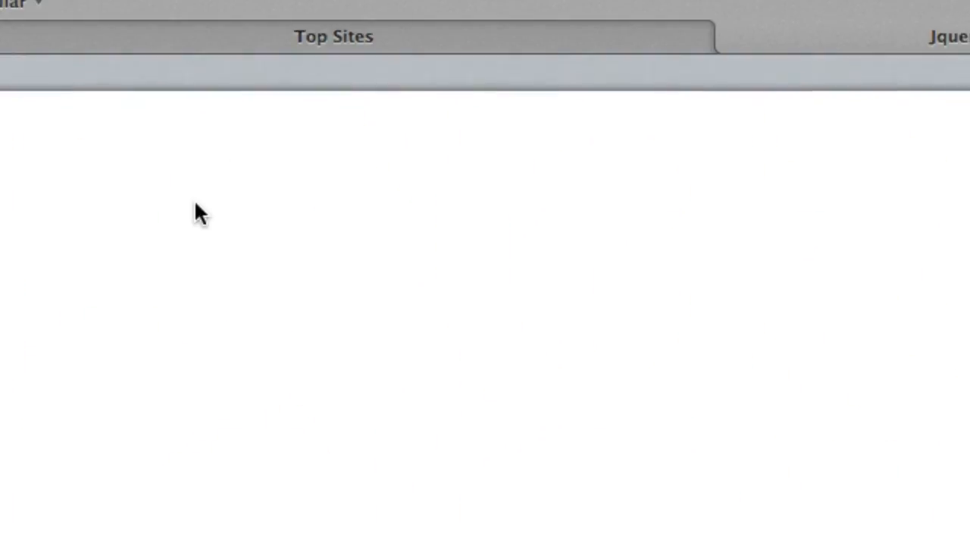
{"action": "left_click", "coordinate": [937, 36]}
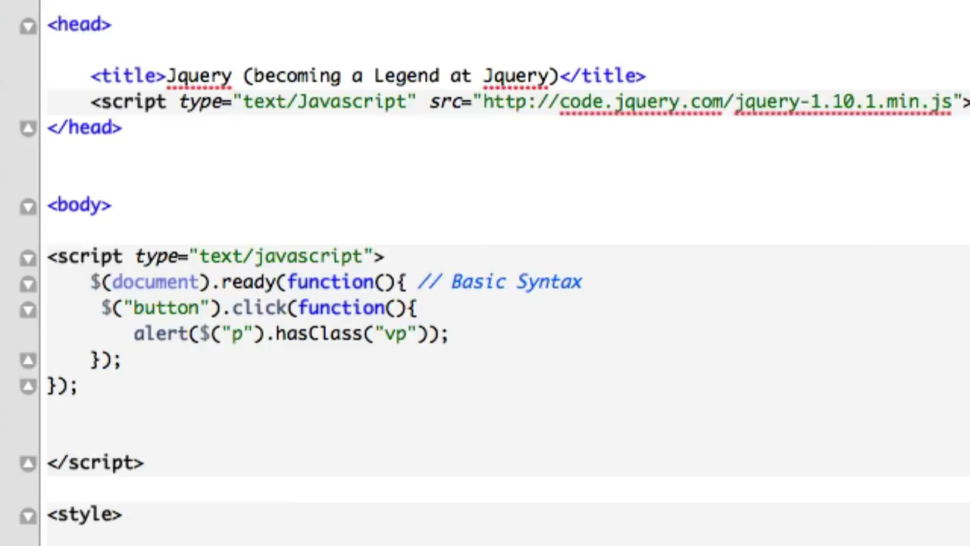